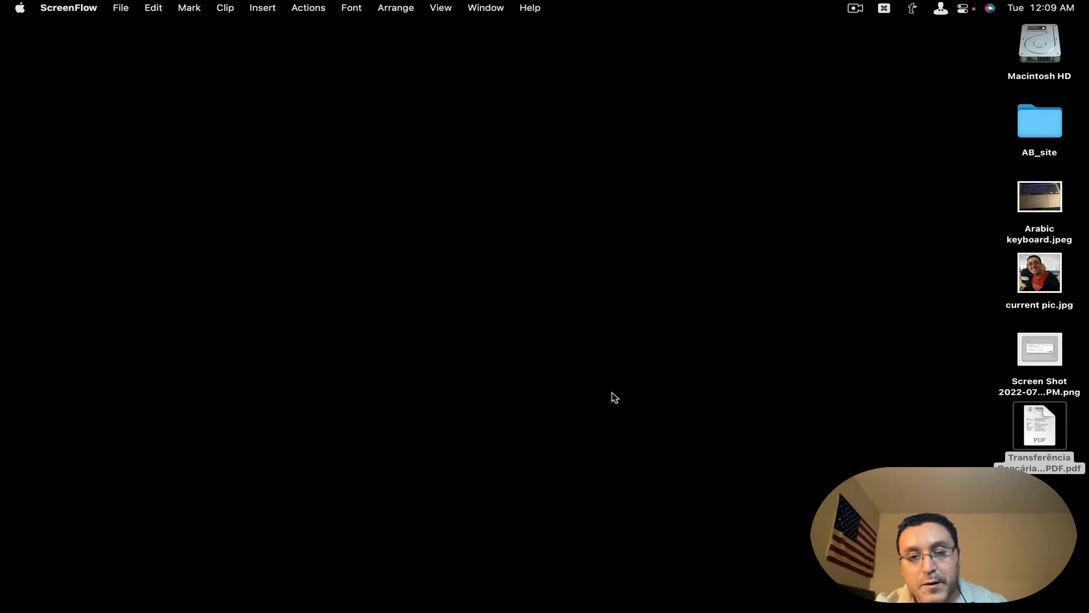
- Search Alfred for 'SC' and highlight the Calculate Tip shortcut
key("cmd+space")
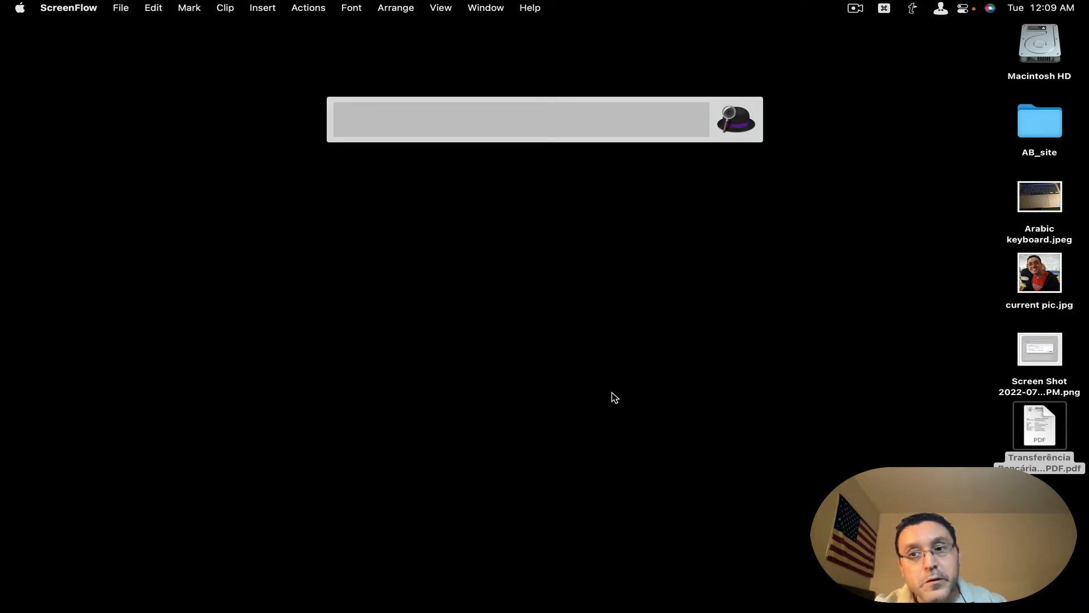
type("SC")
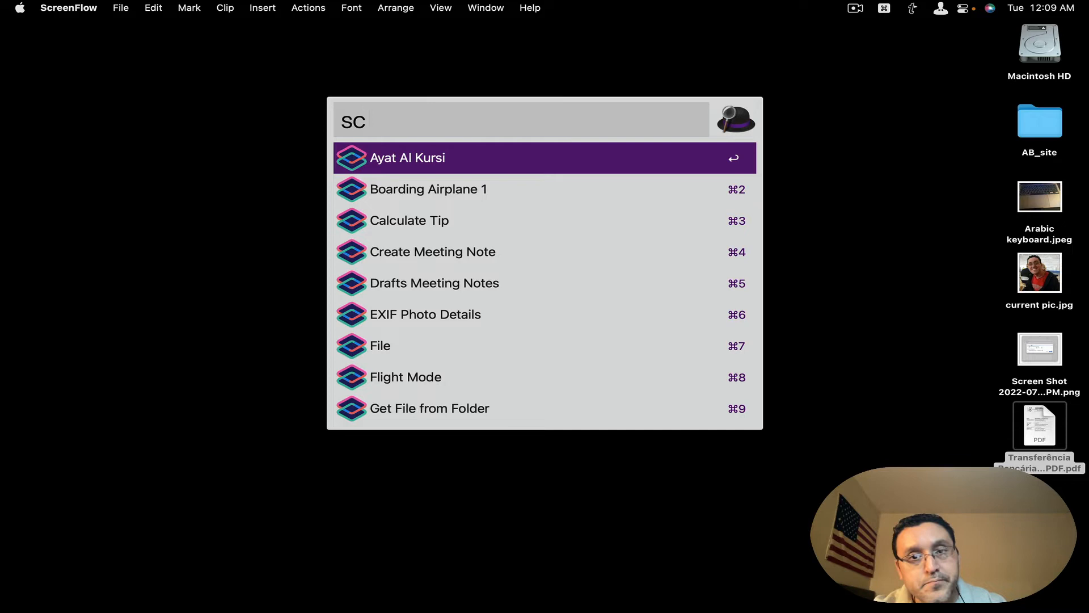
key("Down")
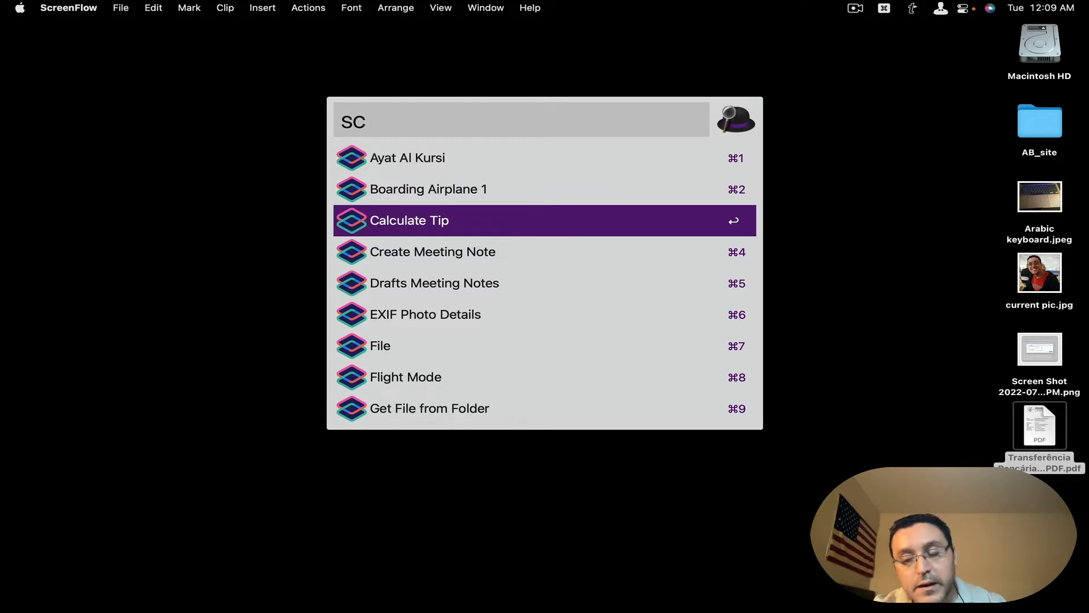
- Run Calculate Tip and submit a bill amount of 45
key("Return")
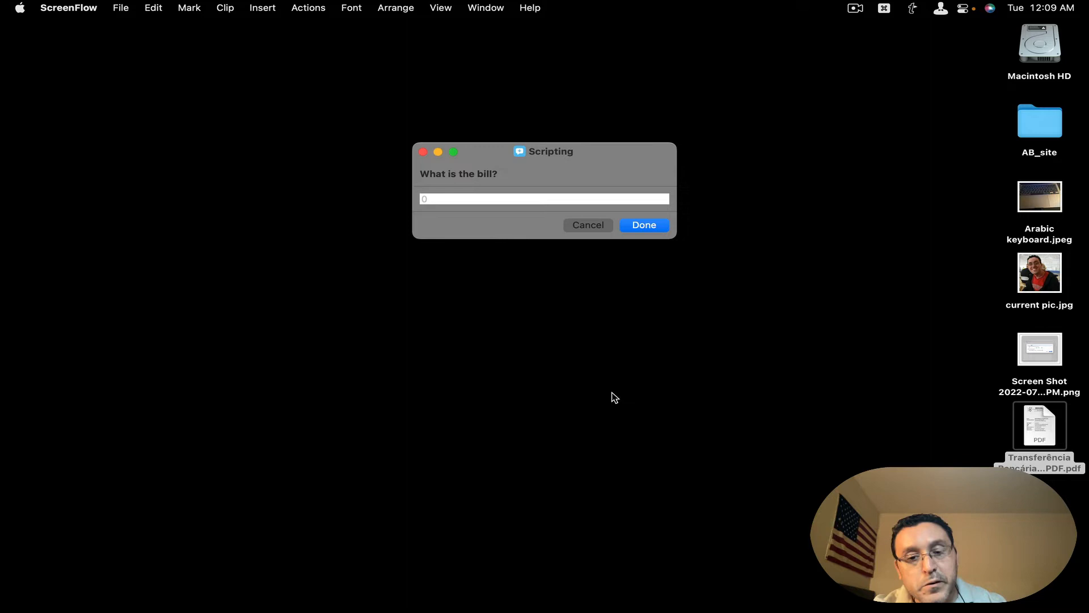
type("4")
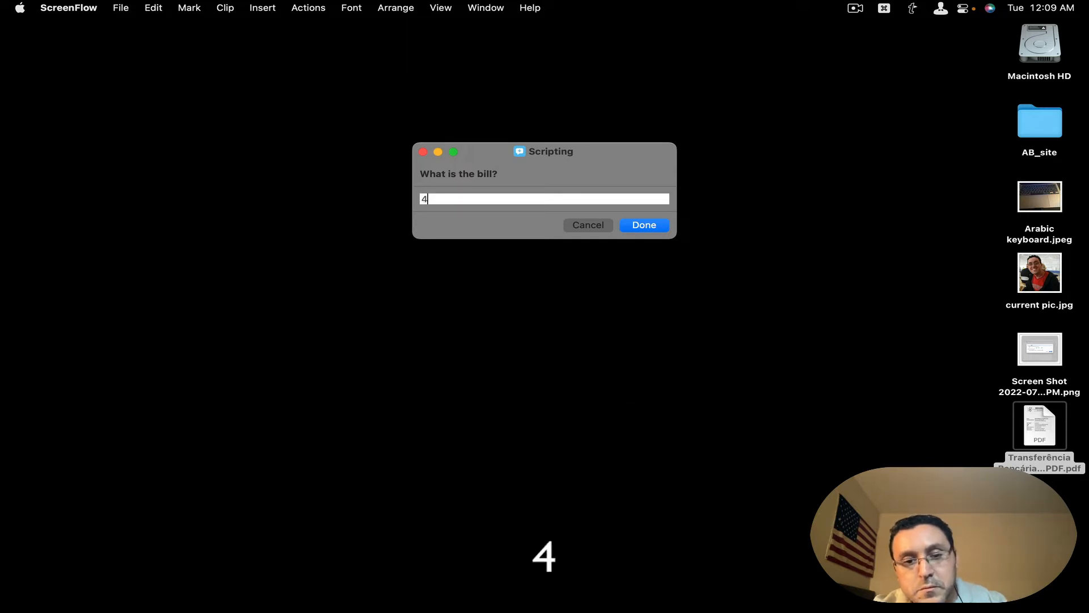
type("5")
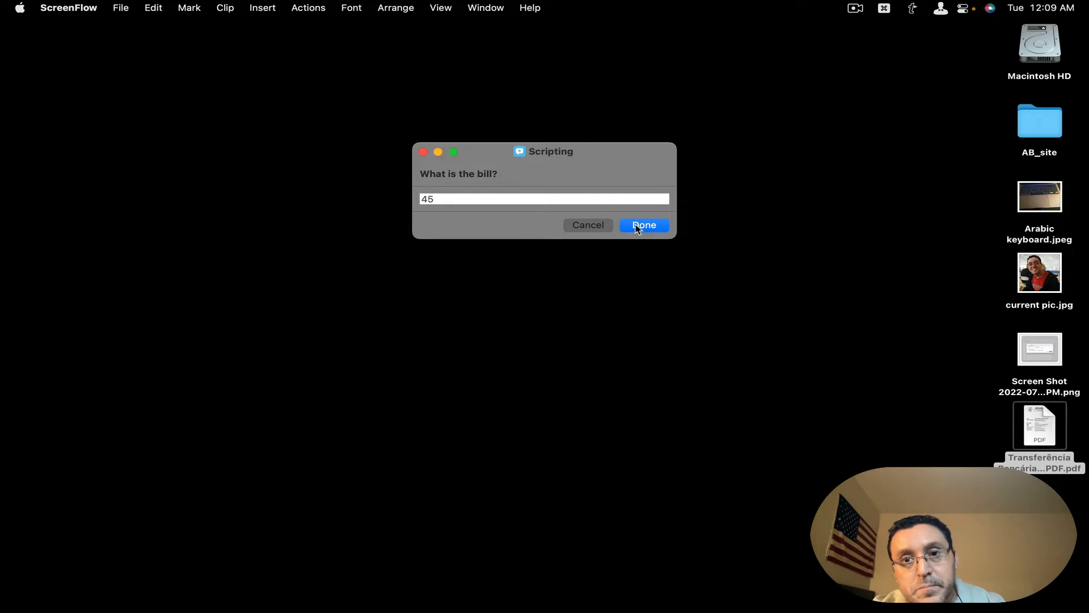
left_click(644, 225)
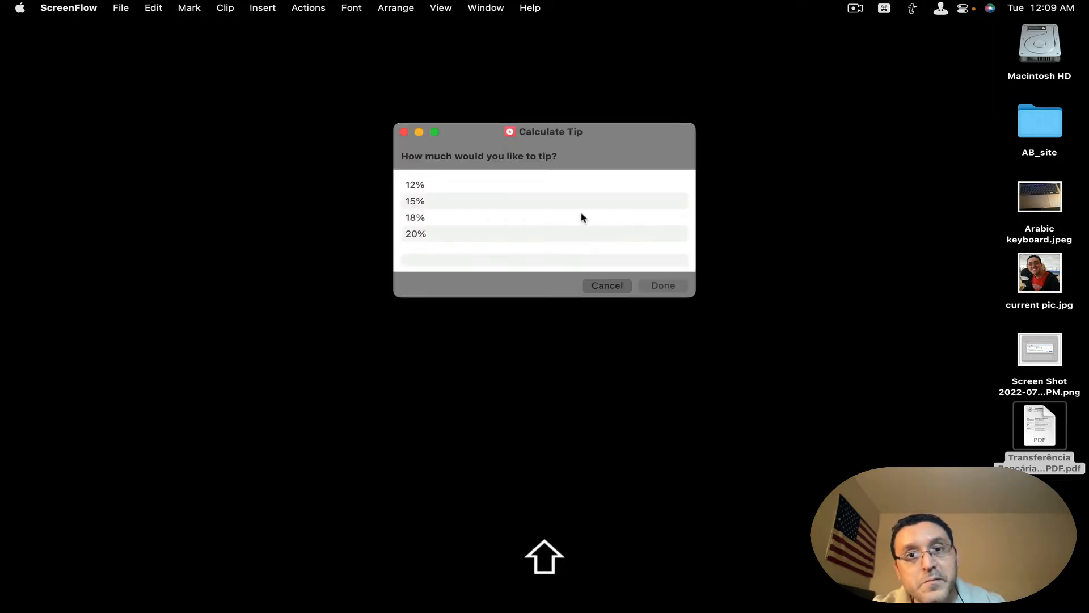
mouse_move(544, 204)
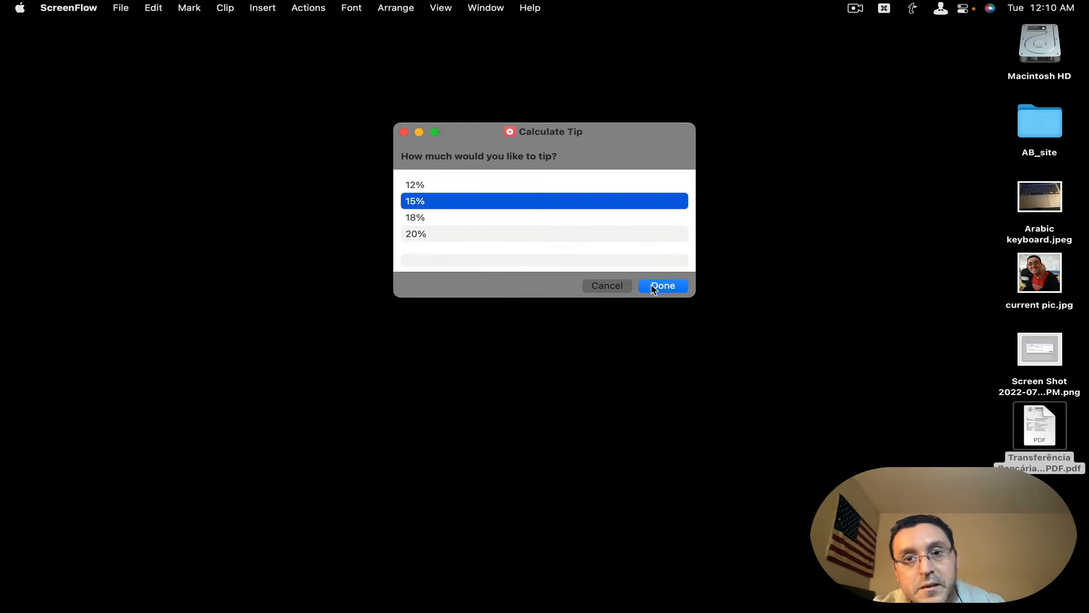
- Confirm the 15% tip and dismiss the $6.75 tip, $51.75 total result
left_click(663, 286)
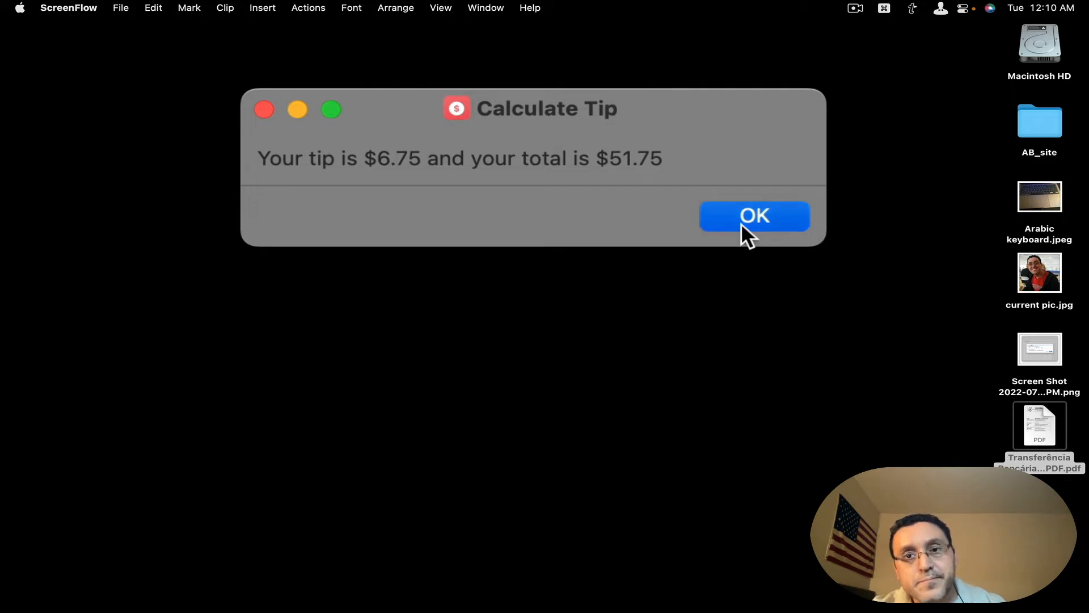
left_click(755, 216)
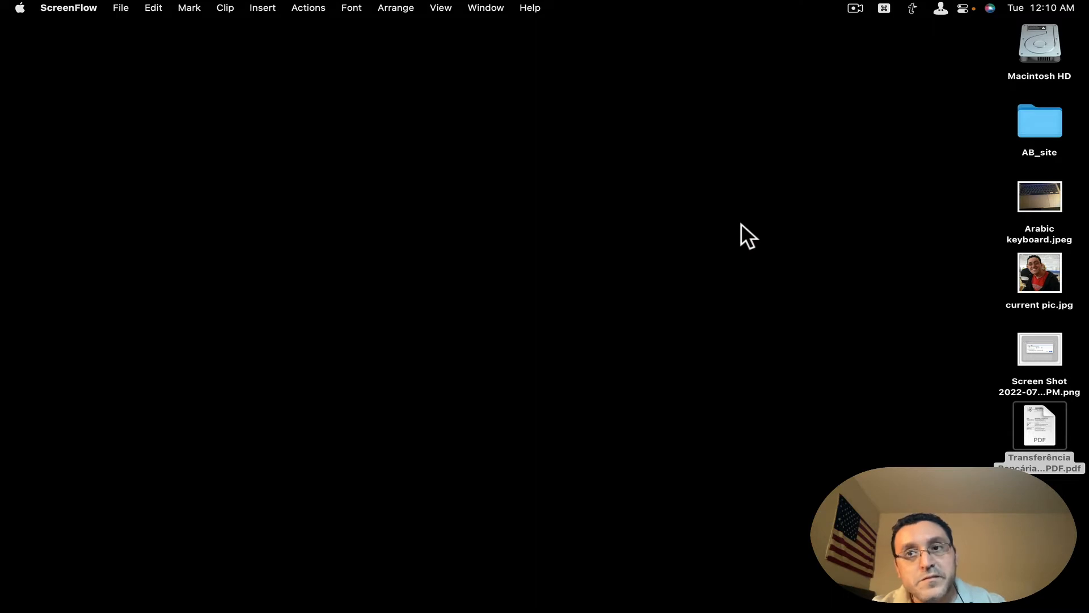
mouse_move(638, 215)
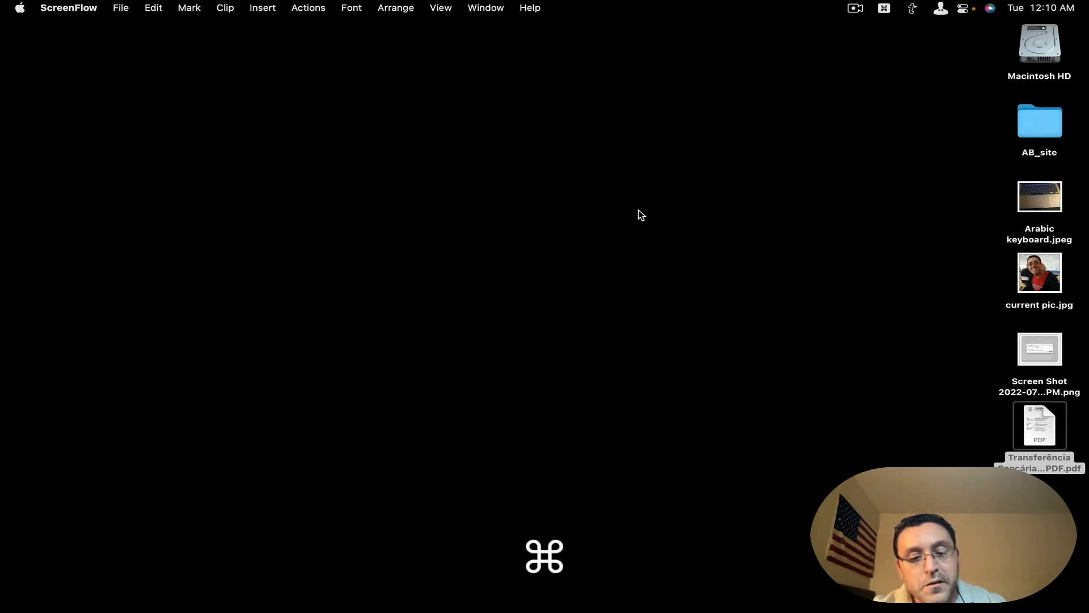
type("S")
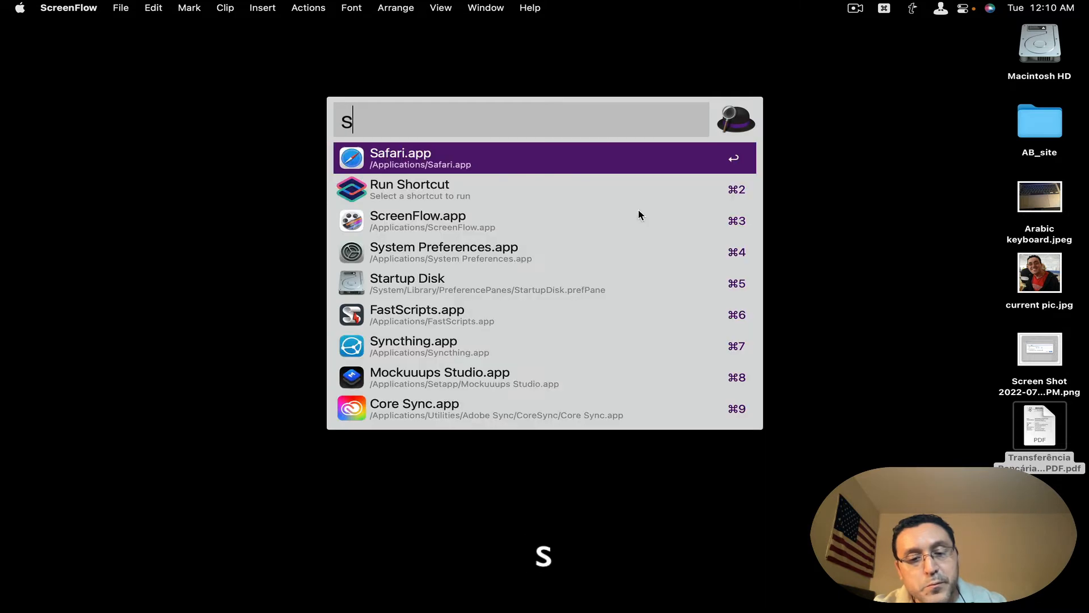
type("c")
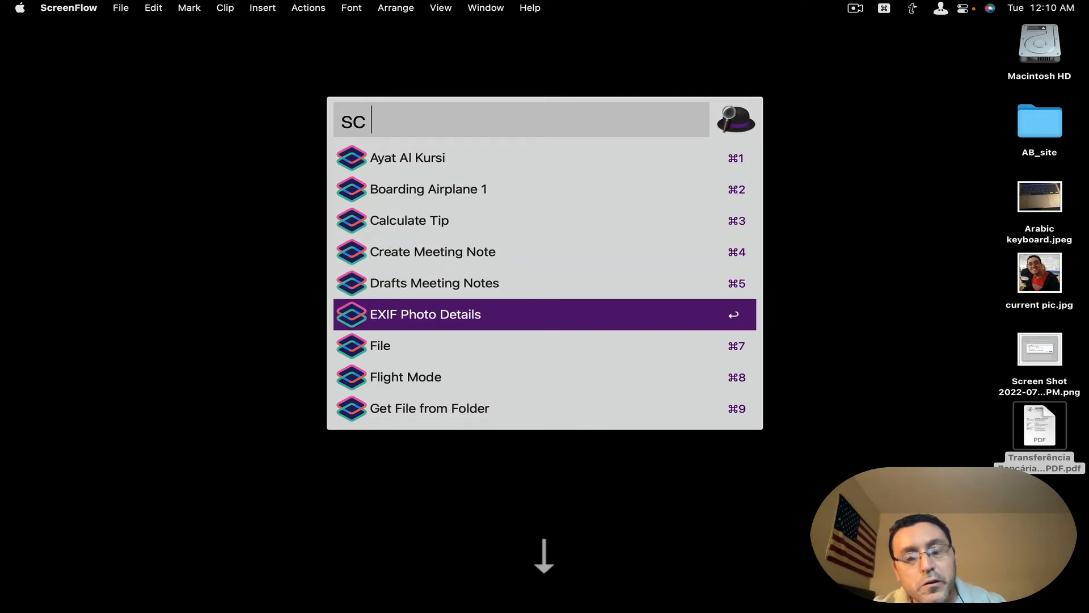
key("Down")
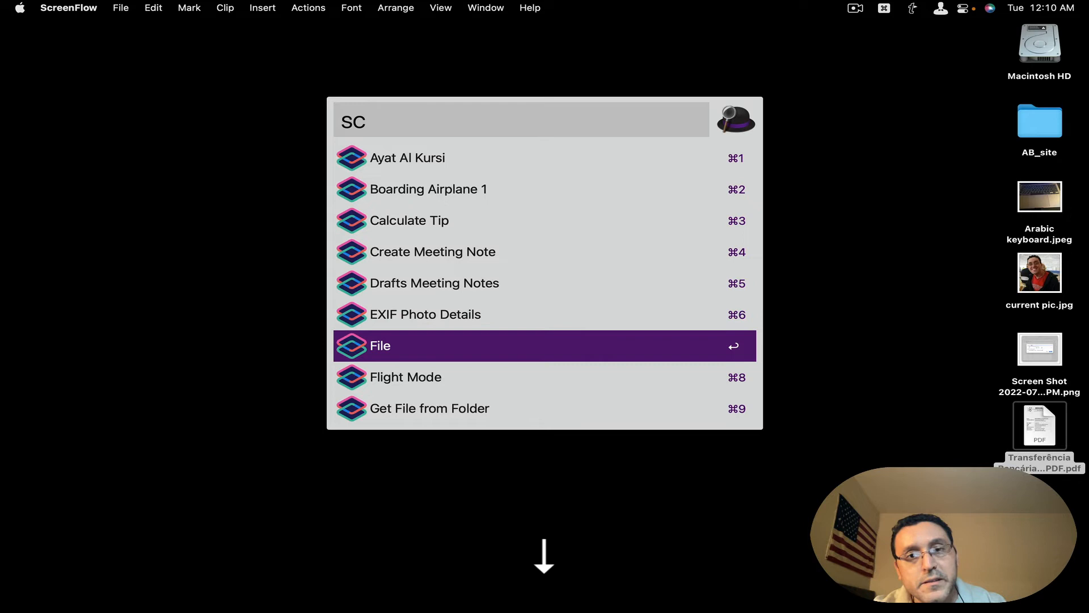
scroll("down", 3)
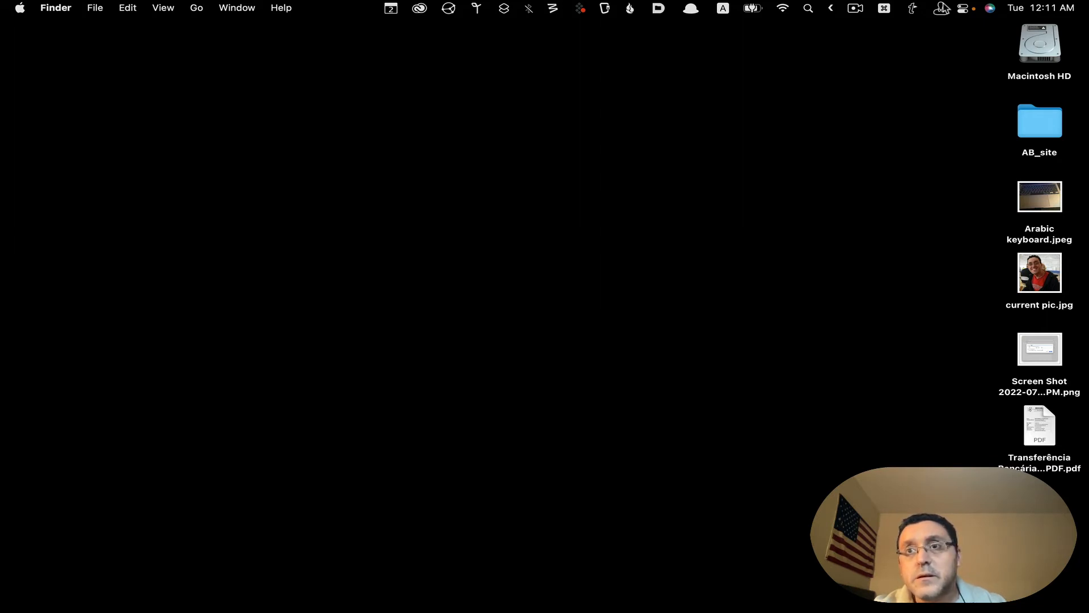
mouse_move(929, 24)
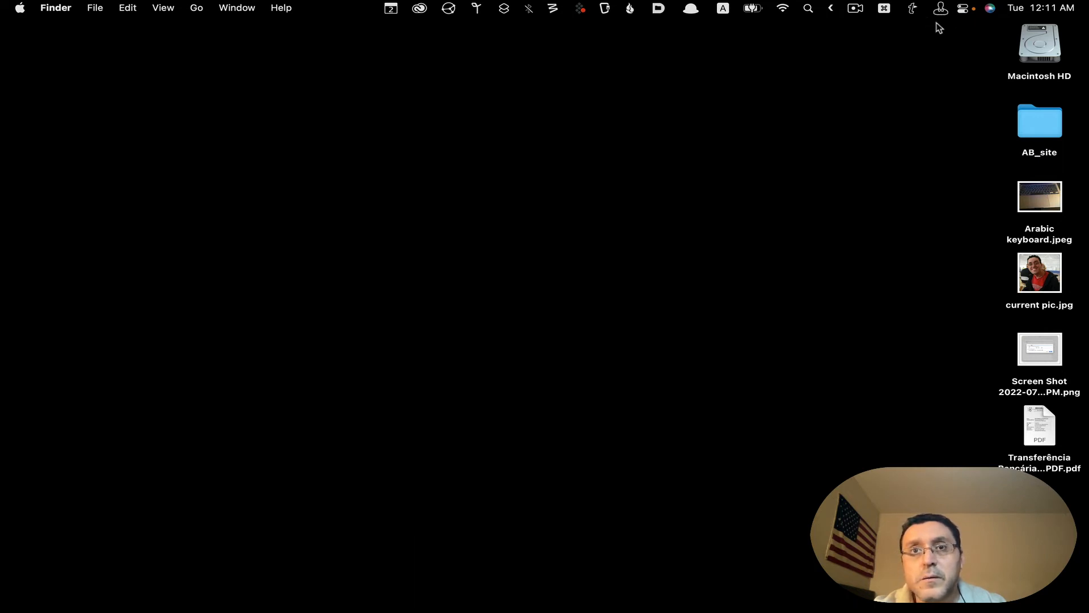
mouse_move(605, 16)
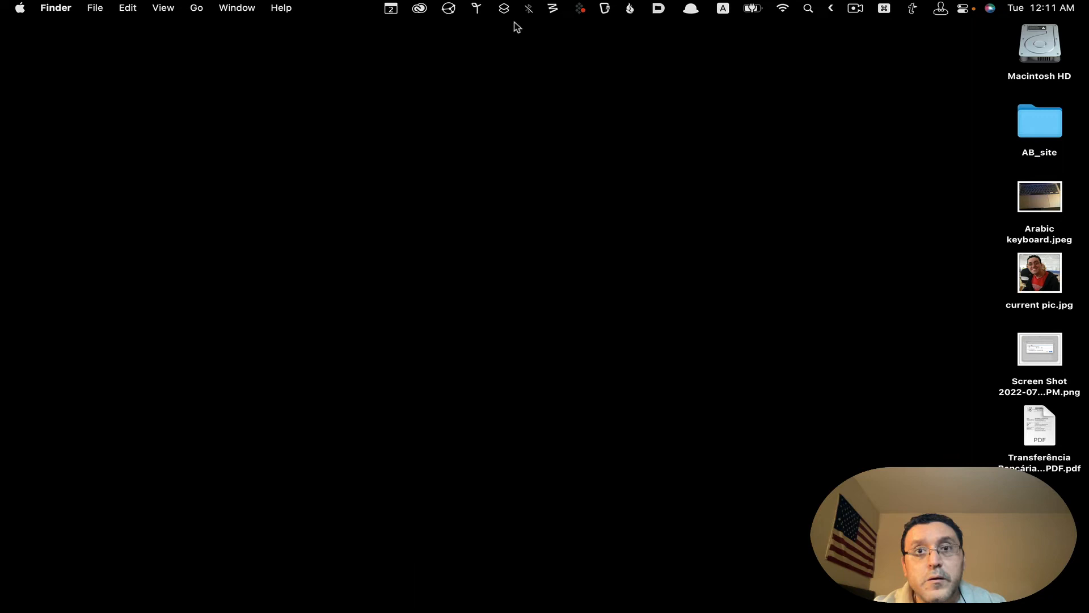
- Open the menu bar Shortcuts menu listing Image to Text and Ayat Al Kursi
left_click(503, 9)
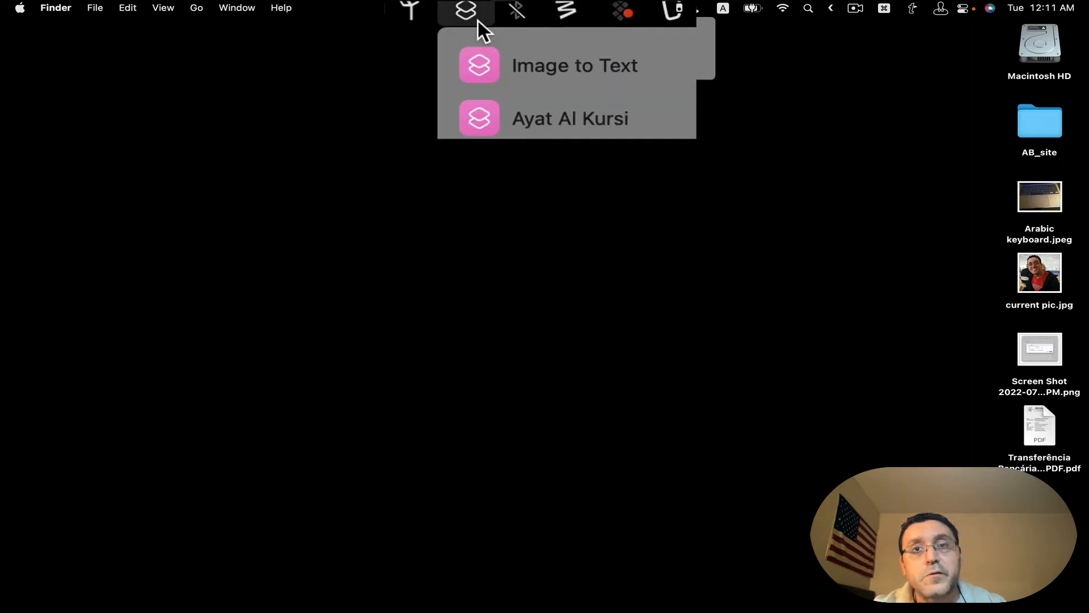
mouse_move(684, 214)
type("S")
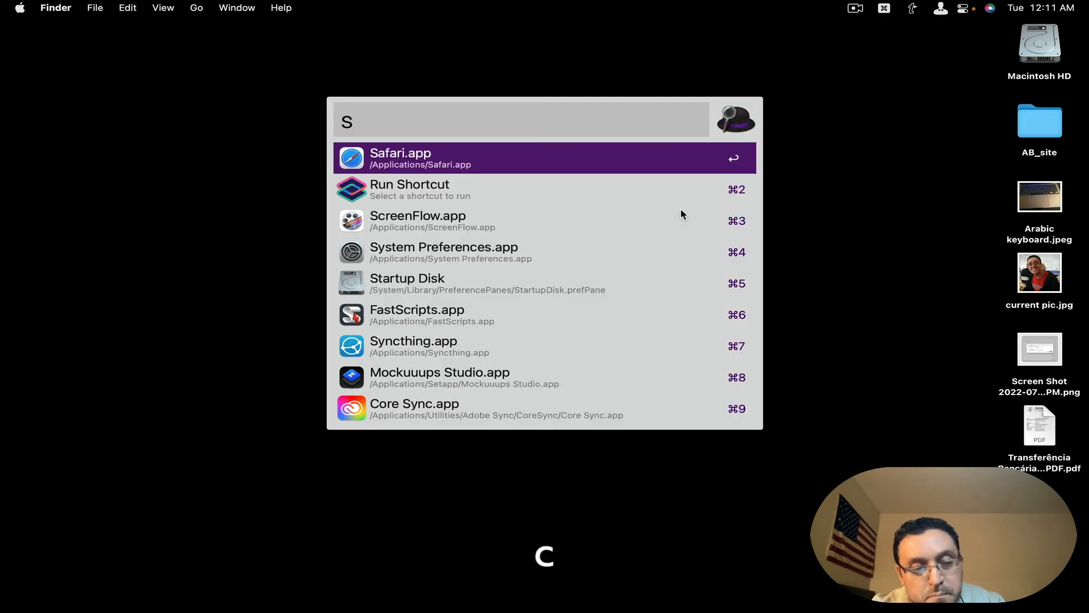
- Complete the Alfred query 'SC' and browse down to Get File from Folder
type("c")
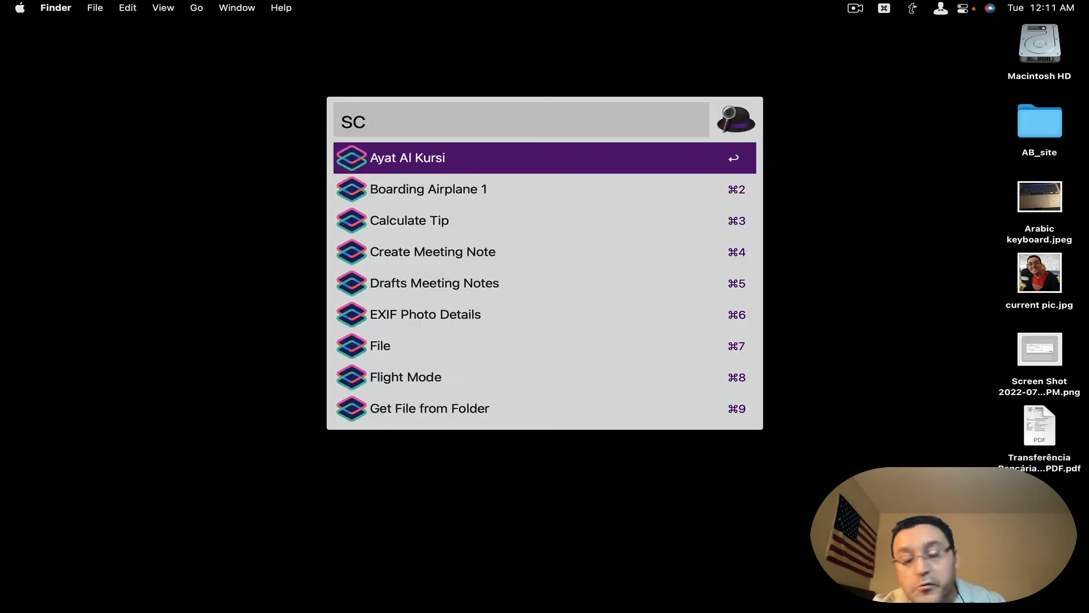
key("Down")
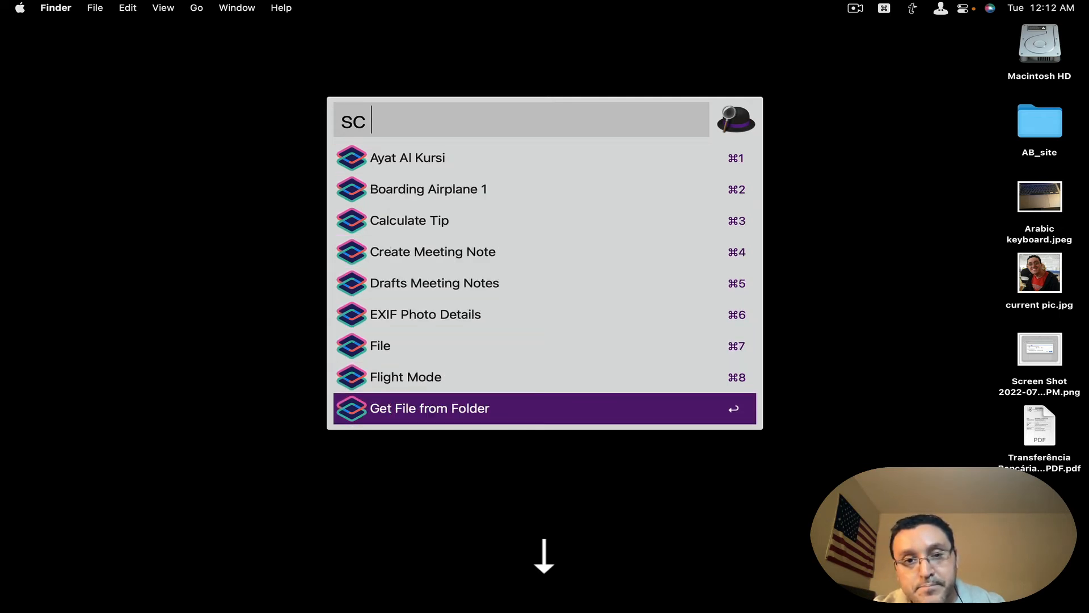
scroll("down", 3)
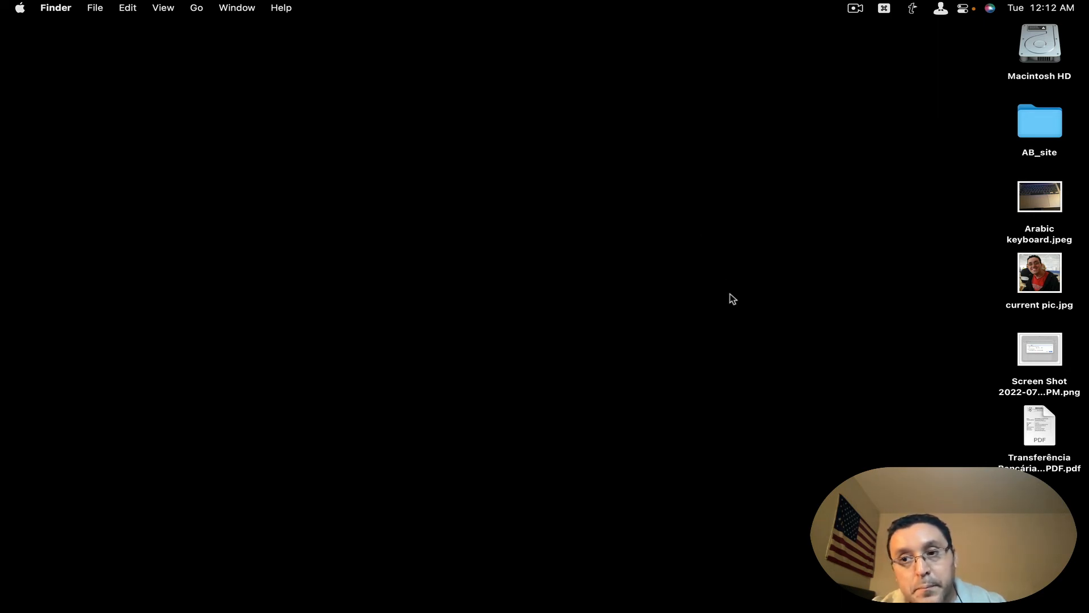
mouse_move(547, 389)
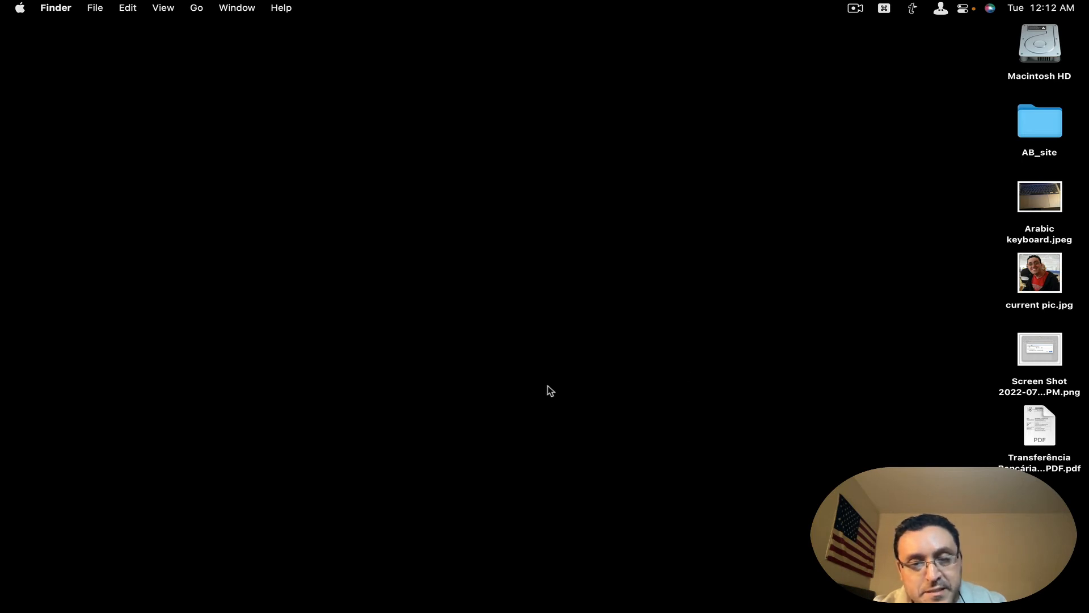
mouse_move(540, 390)
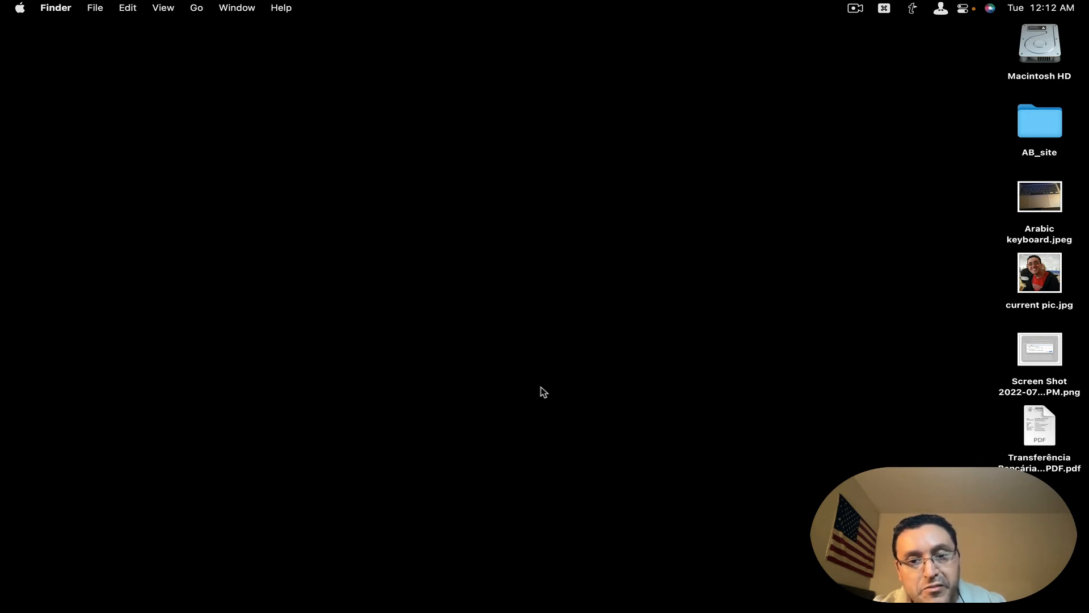
mouse_move(564, 600)
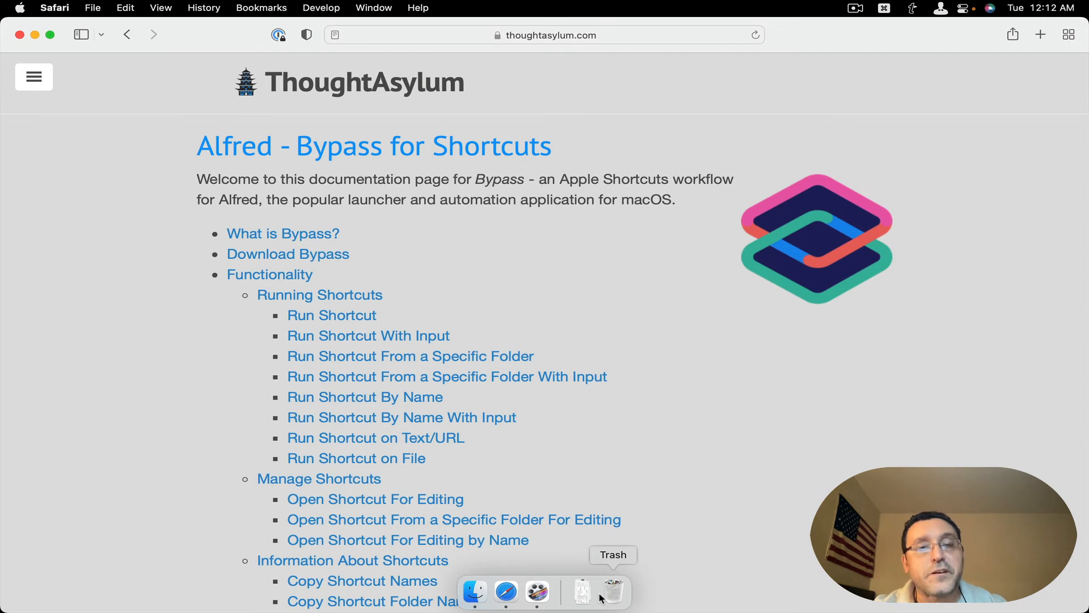
- Scroll the Bypass for Shortcuts documentation through its functionality list to Scripting Shortcuts
scroll("down", 3)
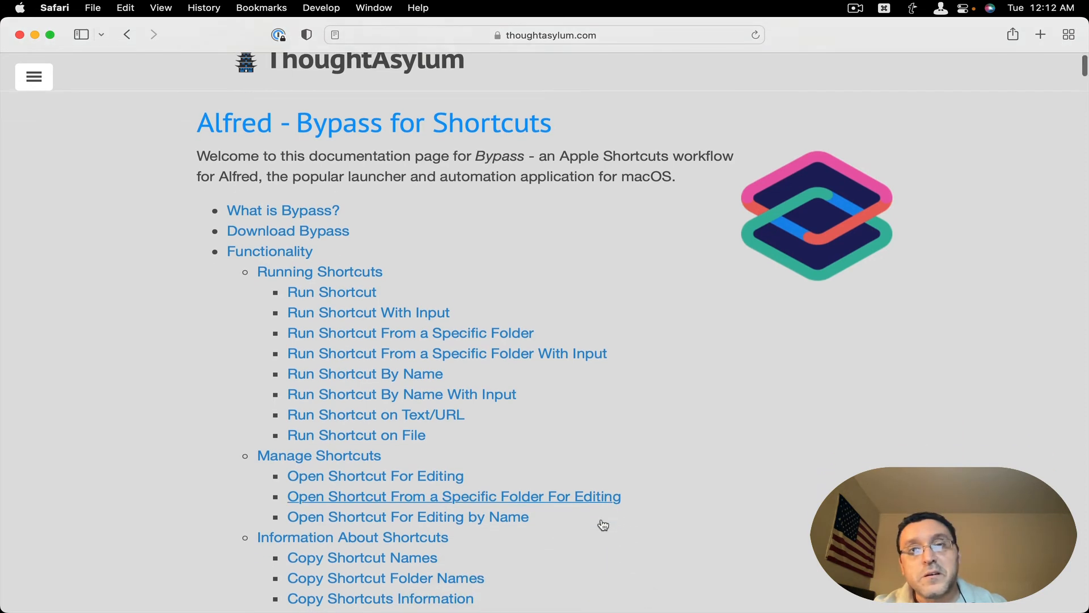
scroll("down", 3)
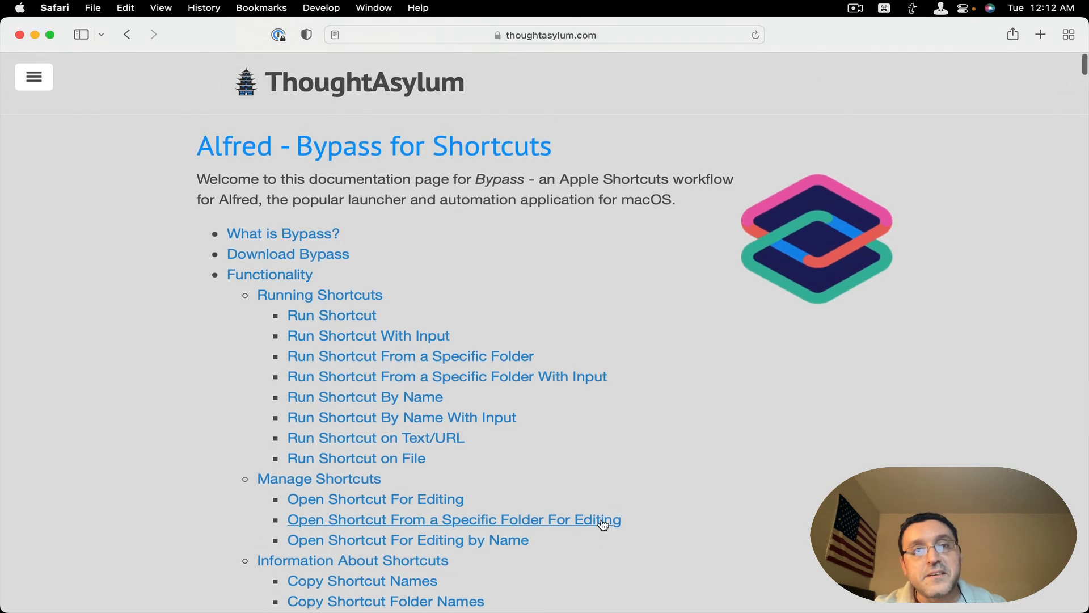
scroll("down", 3)
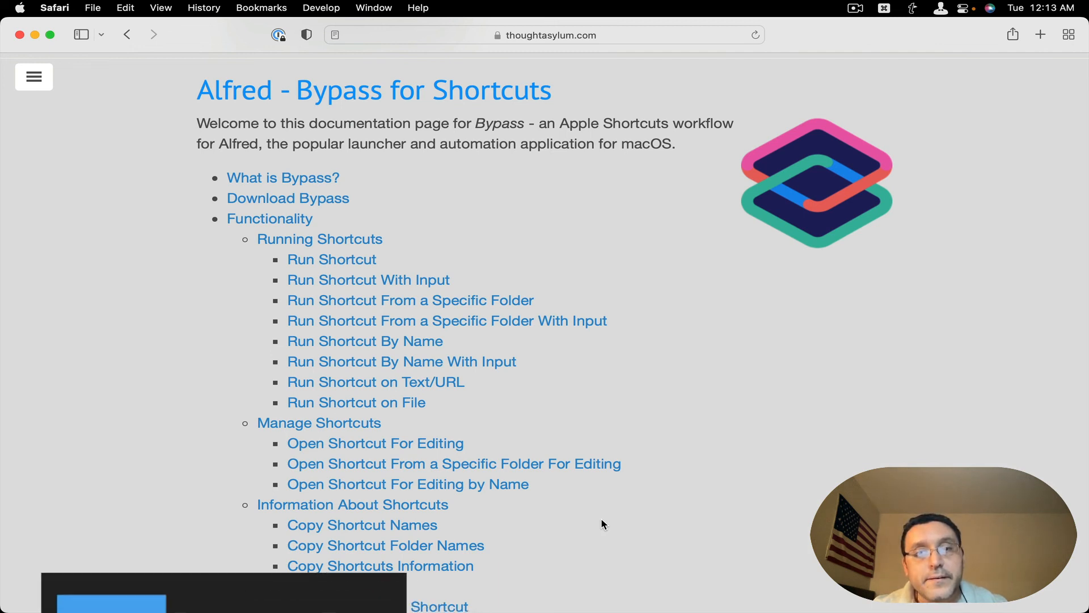
scroll("down", 3)
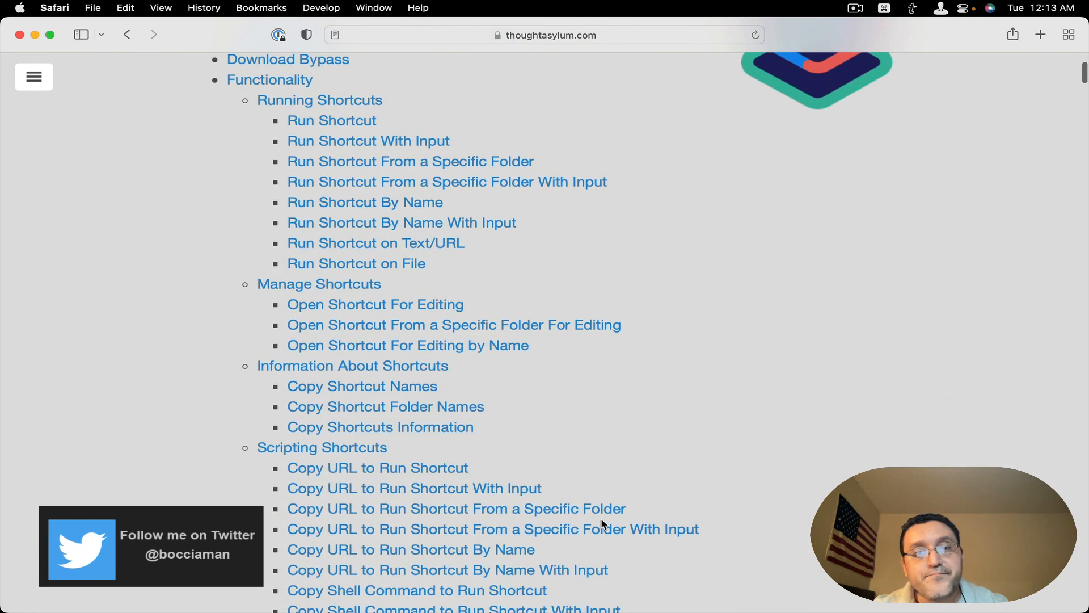
scroll("up", 3)
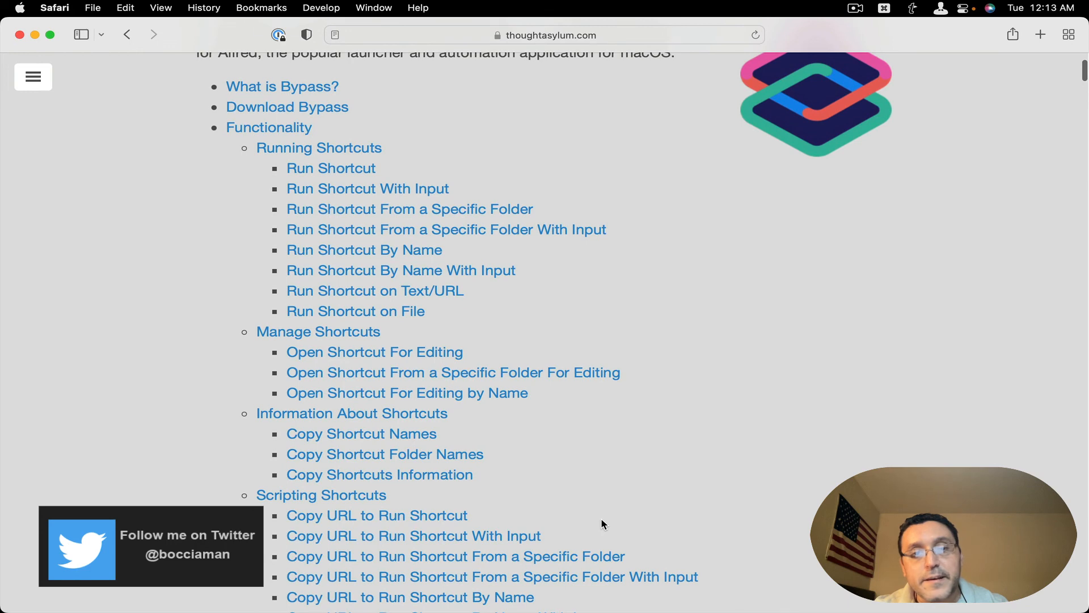